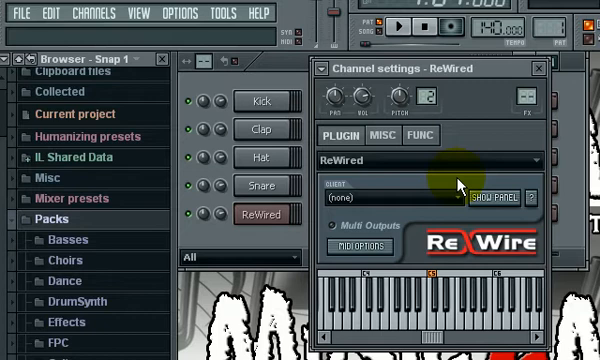
pyautogui.moveTo(460, 184)
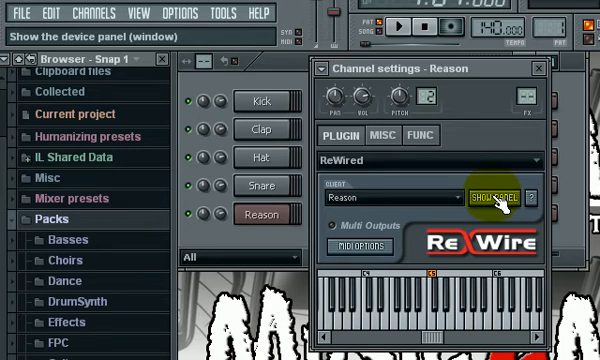
pyautogui.click(482, 198)
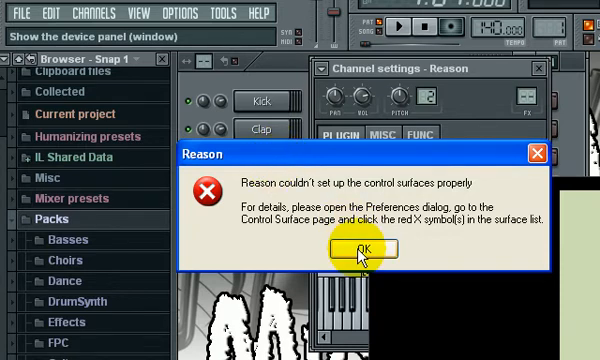
# Dismiss Reason's control-surface error message
pyautogui.click(358, 250)
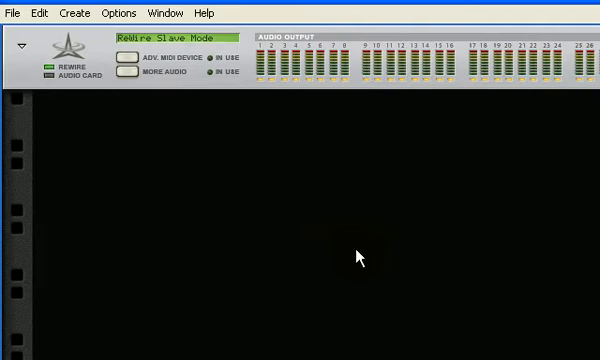
pyautogui.moveTo(324, 234)
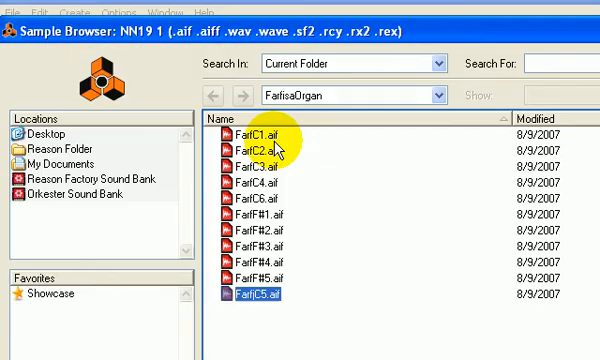
# Navigate the NN19 sample browser into Reason Folder > Fantom Refill Disc 1 > Fantom 2 and browse its patches
pyautogui.click(62, 142)
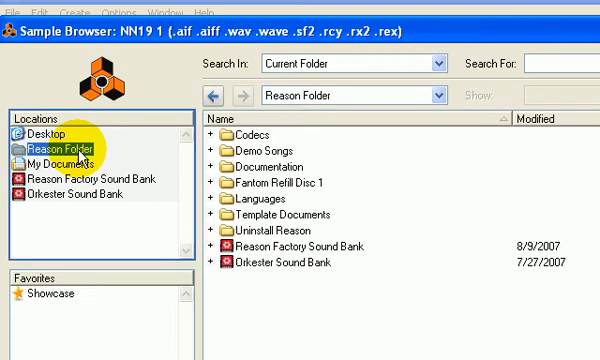
pyautogui.click(208, 184)
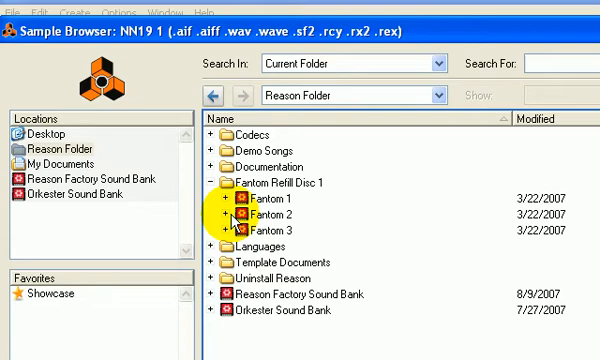
pyautogui.doubleClick(240, 212)
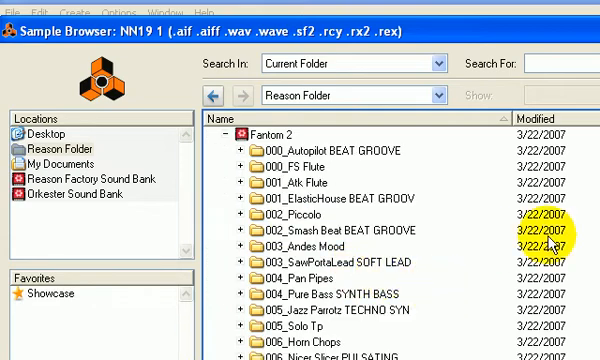
pyautogui.scroll(-3)
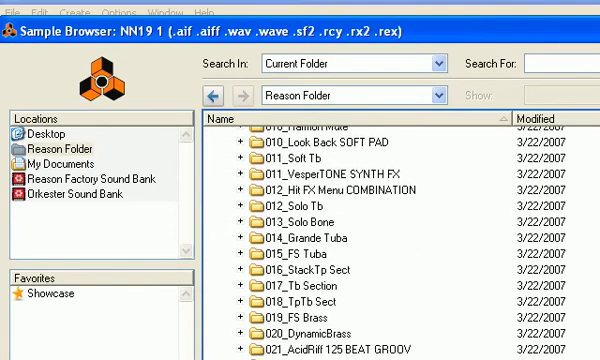
pyautogui.scroll(-3)
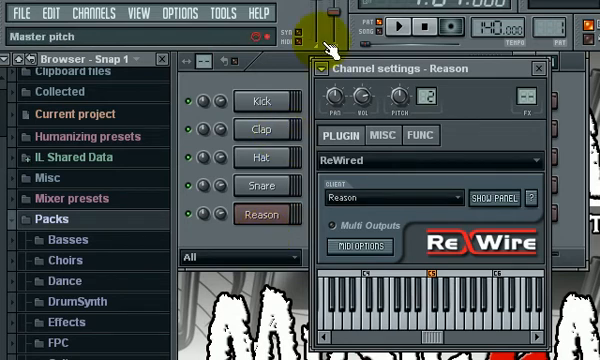
# Map the ReWired channel's MIDI input port 0 to Reason's NN19 sampler and confirm
pyautogui.click(358, 248)
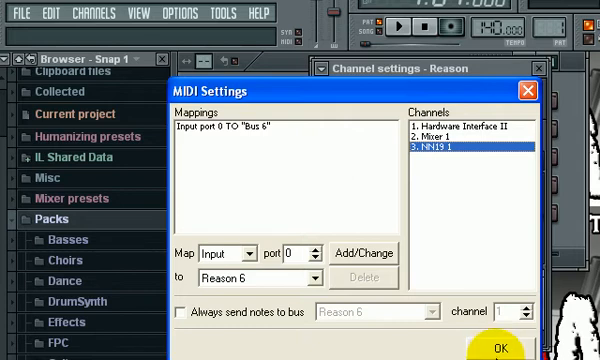
pyautogui.click(500, 344)
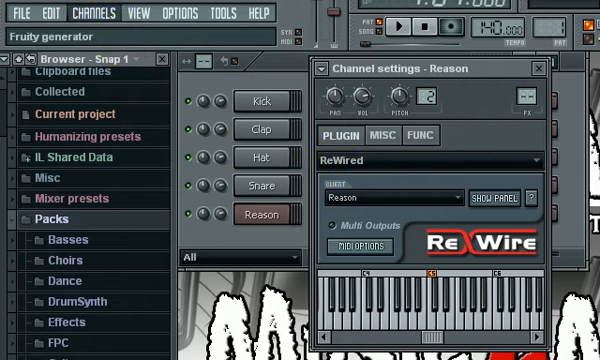
# Insert a MIDI Out generator channel and check its port in the channel settings
pyautogui.click(444, 138)
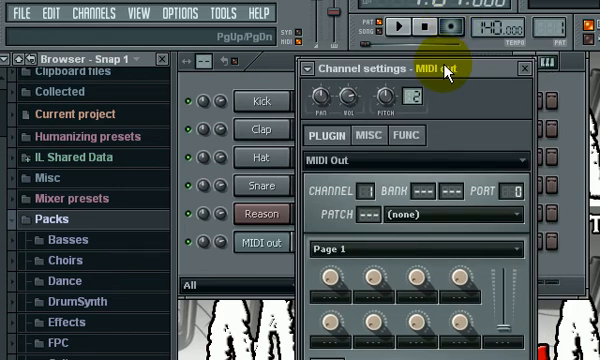
pyautogui.click(262, 212)
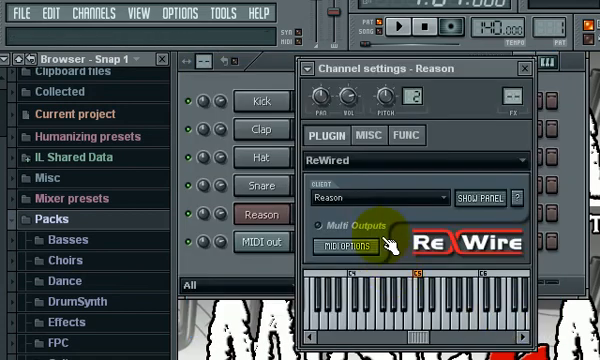
pyautogui.click(256, 240)
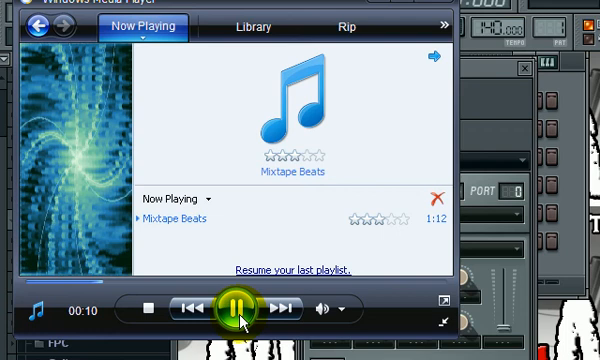
pyautogui.moveTo(252, 320)
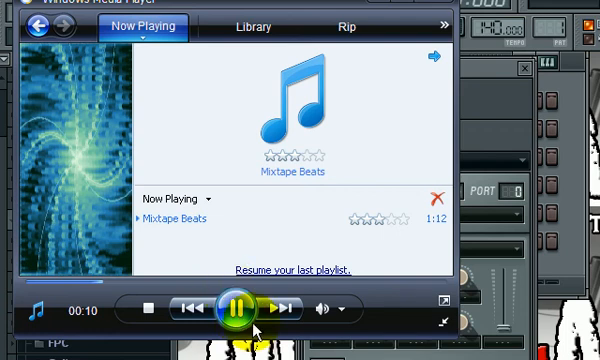
# Pause the background track playing in Windows Media Player
pyautogui.click(234, 308)
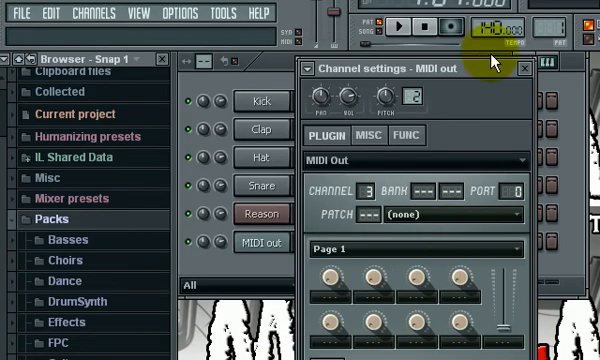
# Open Reason's Create menu listing synthesizers such as Malström to add a second instrument
pyautogui.click(524, 68)
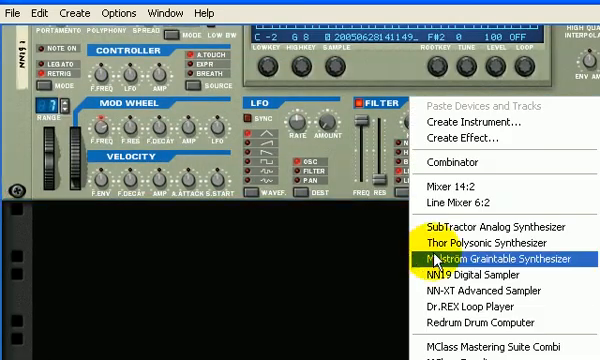
pyautogui.moveTo(490, 242)
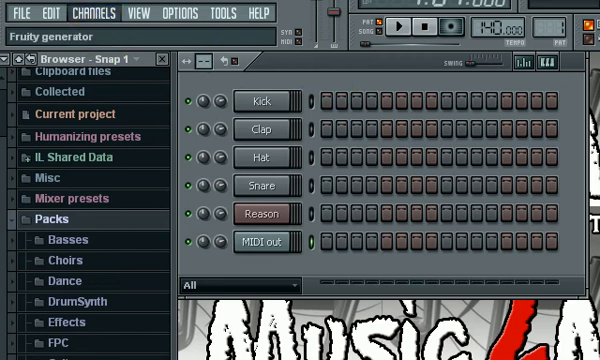
# Insert a second MIDI Out channel and bring up its settings to set the MIDI channel number
pyautogui.click(262, 212)
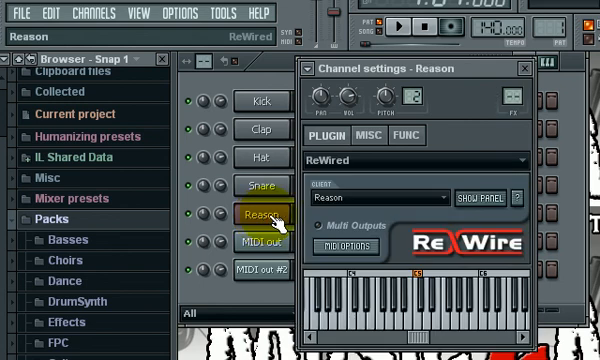
pyautogui.click(346, 246)
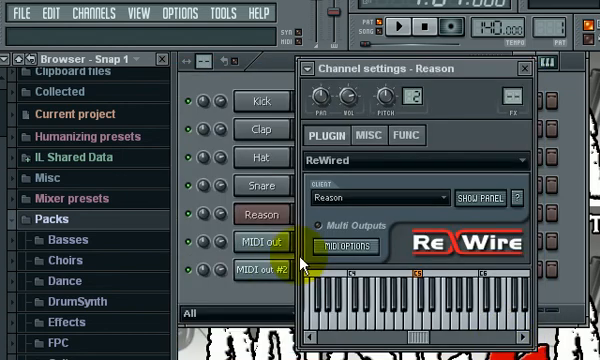
pyautogui.click(270, 270)
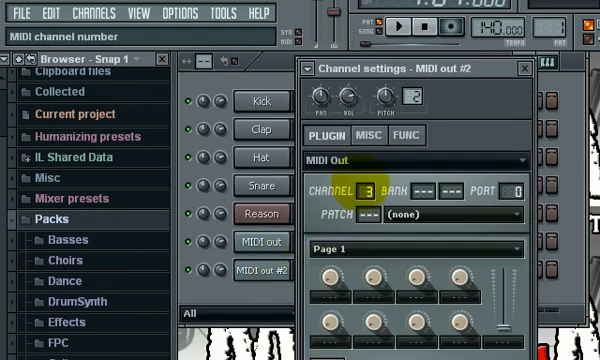